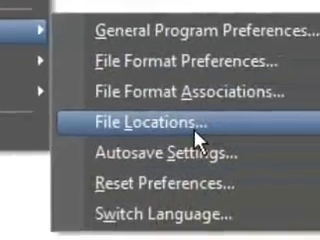
Reach the File Locations preferences listing the pattern folder paths
click(166, 124)
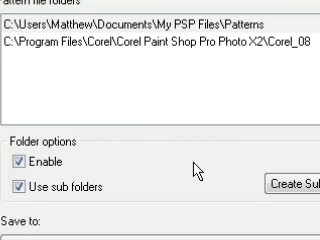
mouse_move(112, 208)
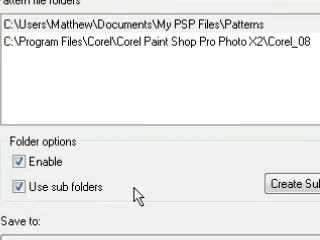
mouse_move(262, 68)
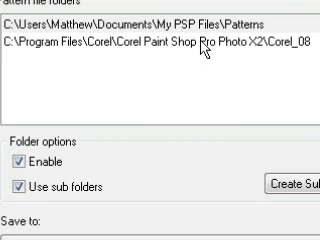
click(150, 44)
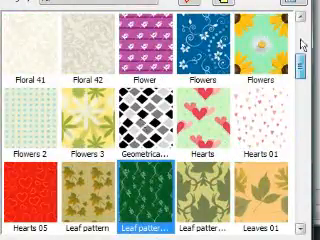
Scroll the pattern gallery past leopard, marble and pavers toward the Levi Circles thumbnail
scroll(down, 3)
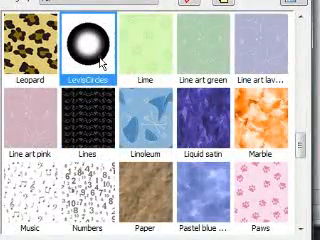